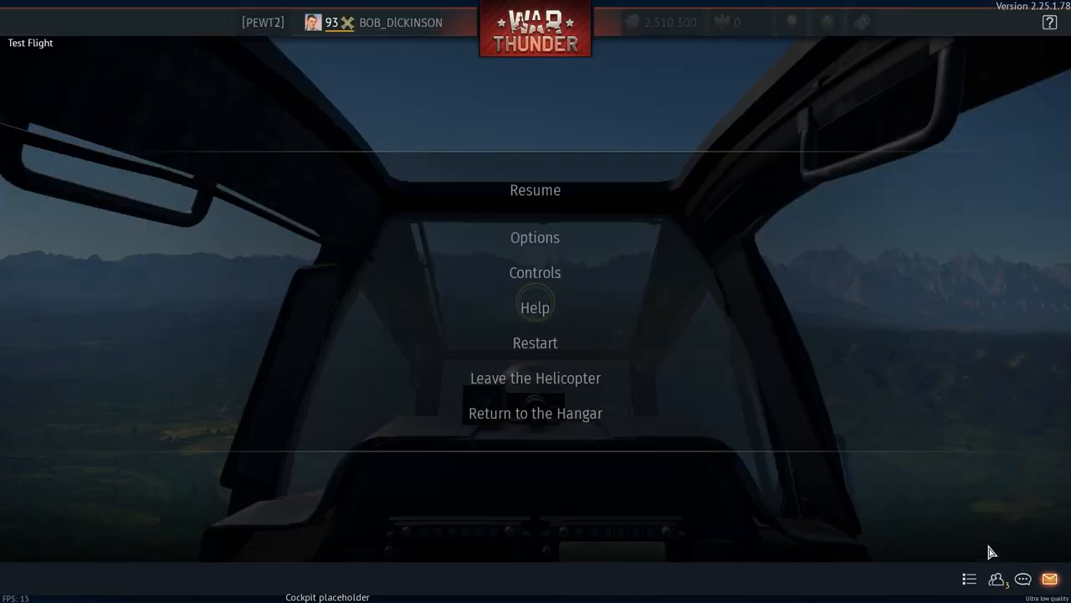
# Resume the test flight to view the sector and rectangular A-G radar indicators
pyautogui.click(536, 190)
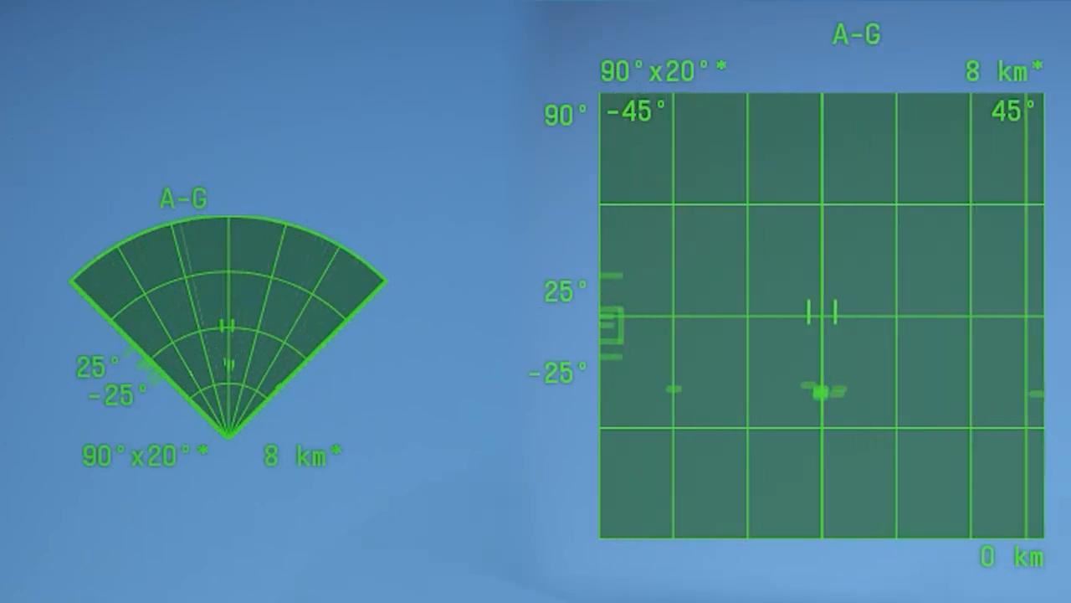
# Switch 'Use rectangular radar indicator' to Yes in Air Battle Settings
pyautogui.press('Escape')
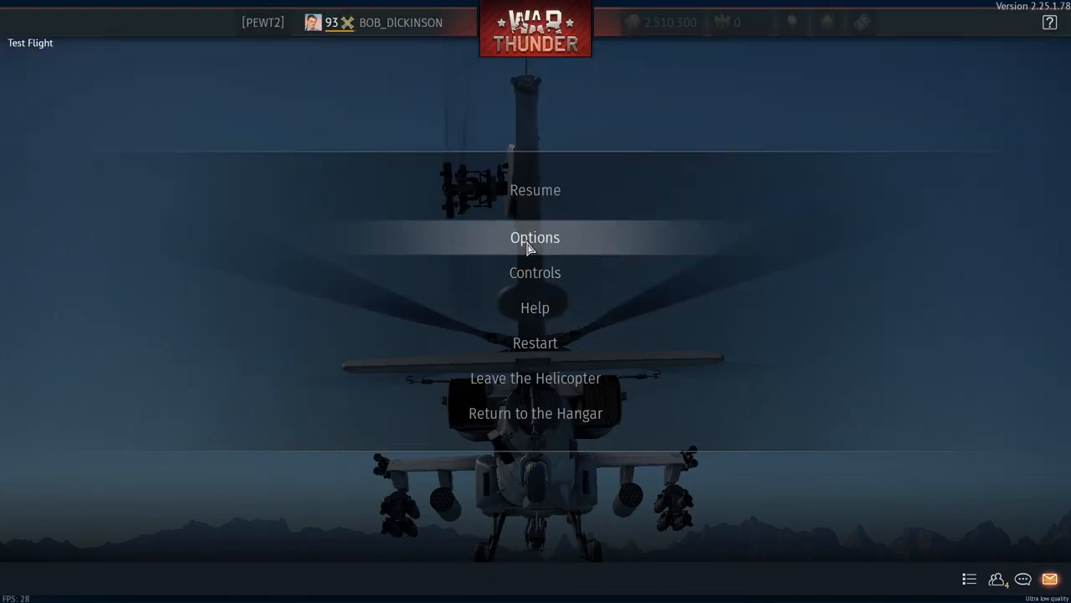
pyautogui.click(536, 238)
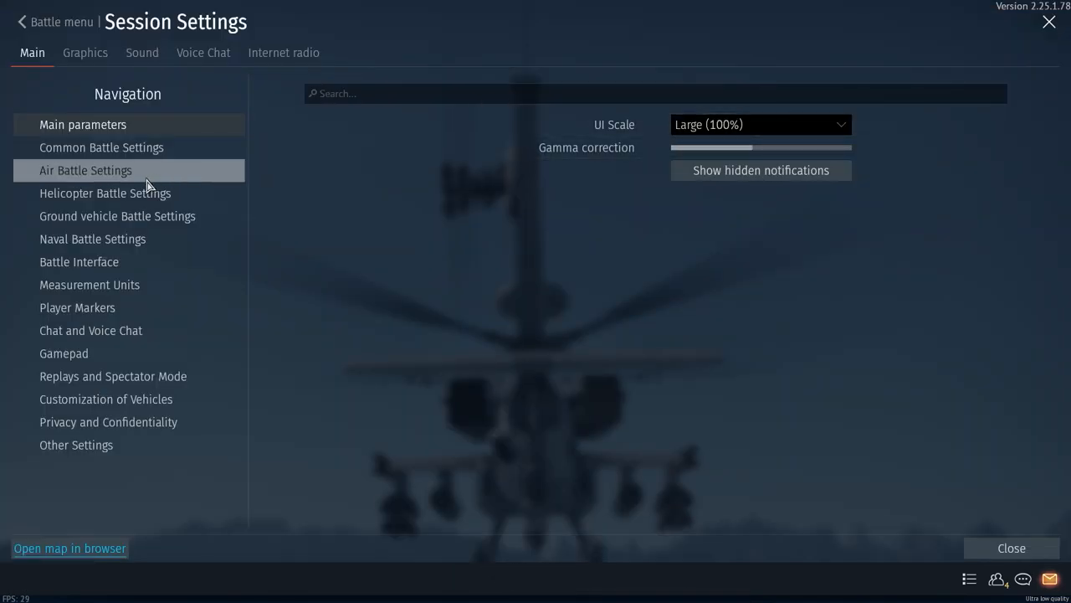
pyautogui.click(85, 171)
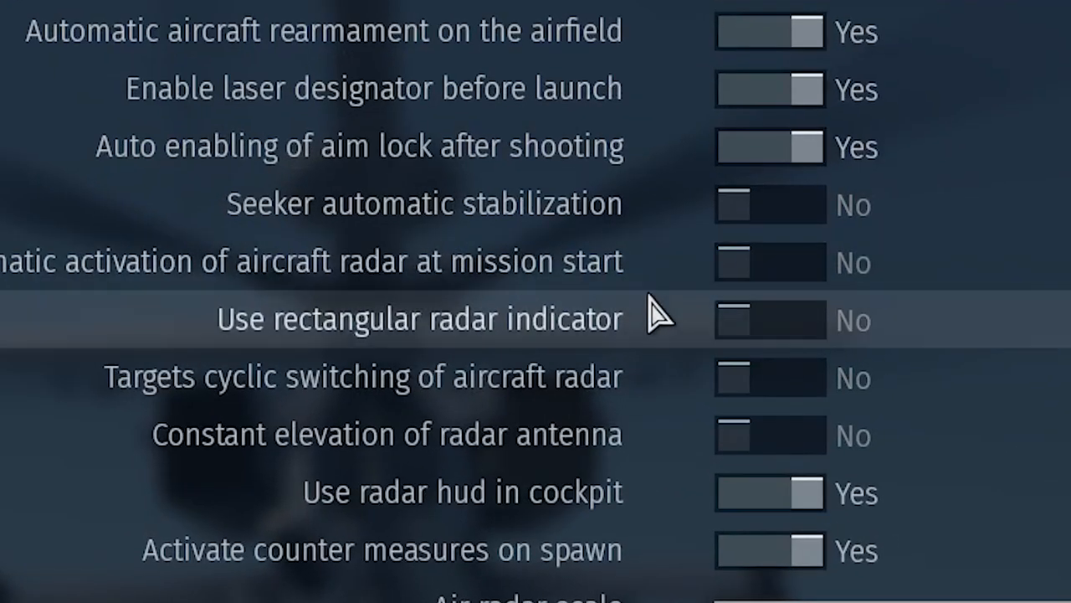
pyautogui.click(768, 319)
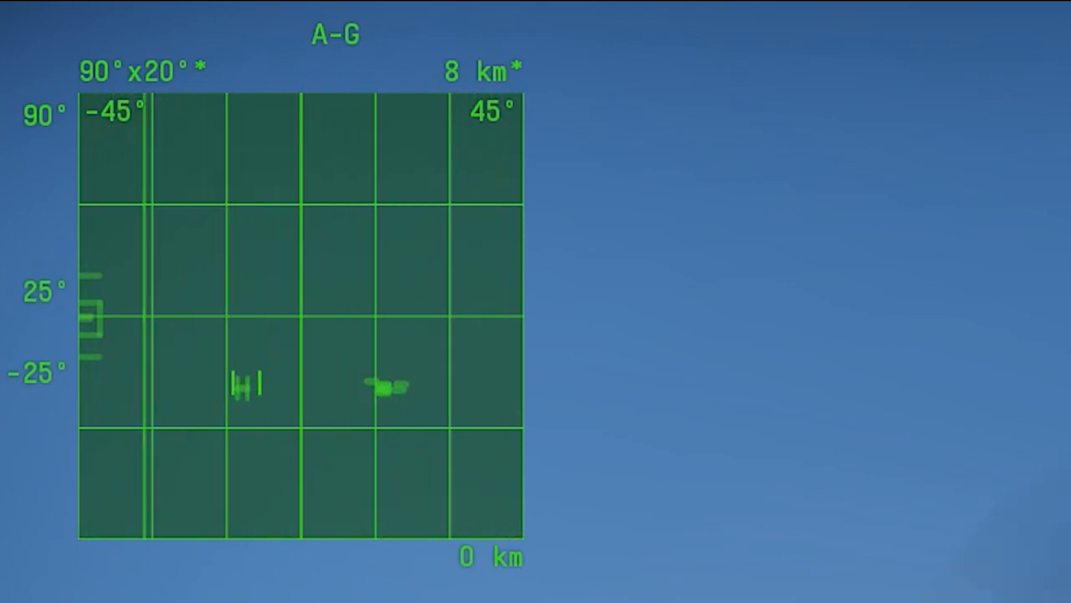
# Pause the flight and bring up the controls list at the radar bindings
pyautogui.press('Escape')
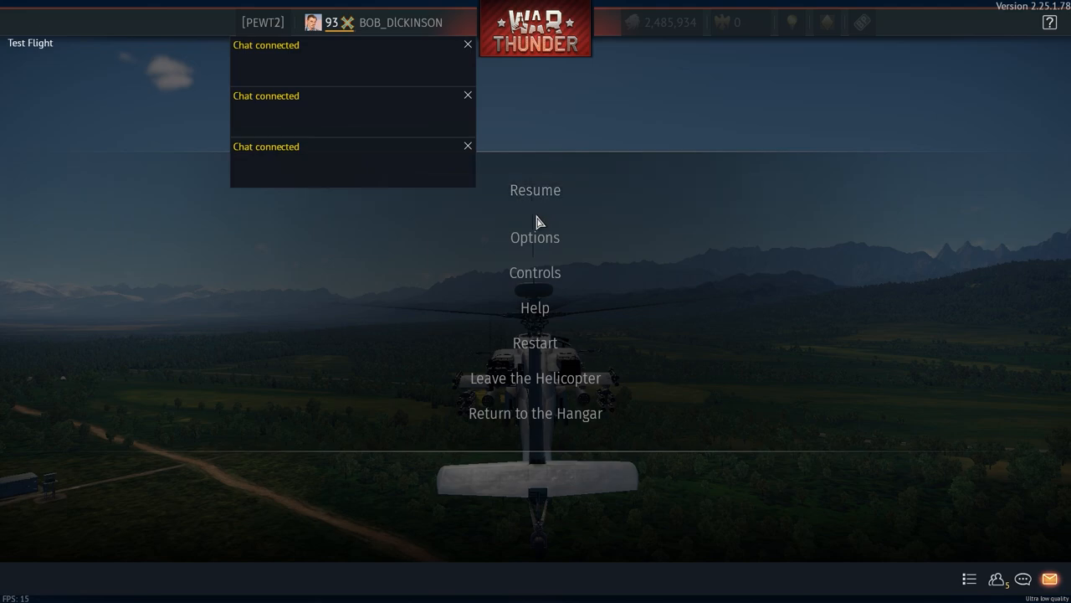
pyautogui.click(536, 271)
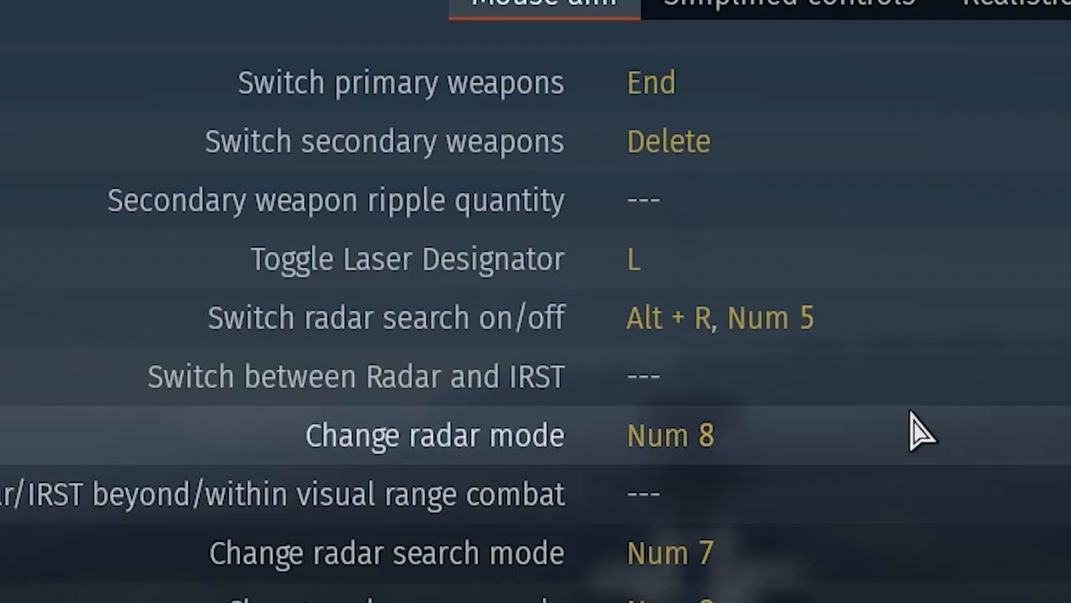
pyautogui.moveTo(790, 339)
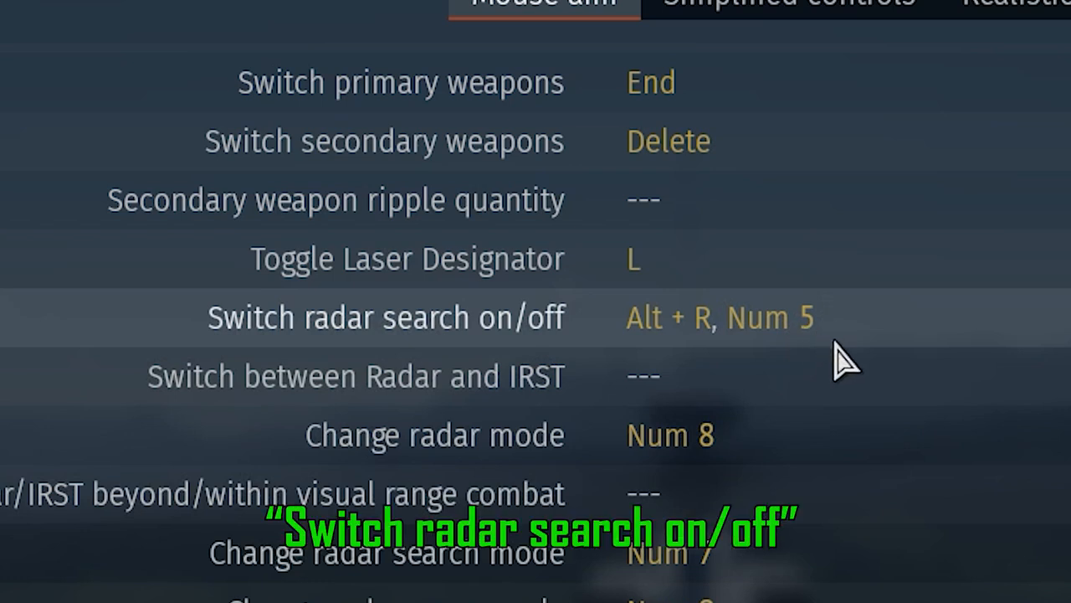
pyautogui.moveTo(722, 360)
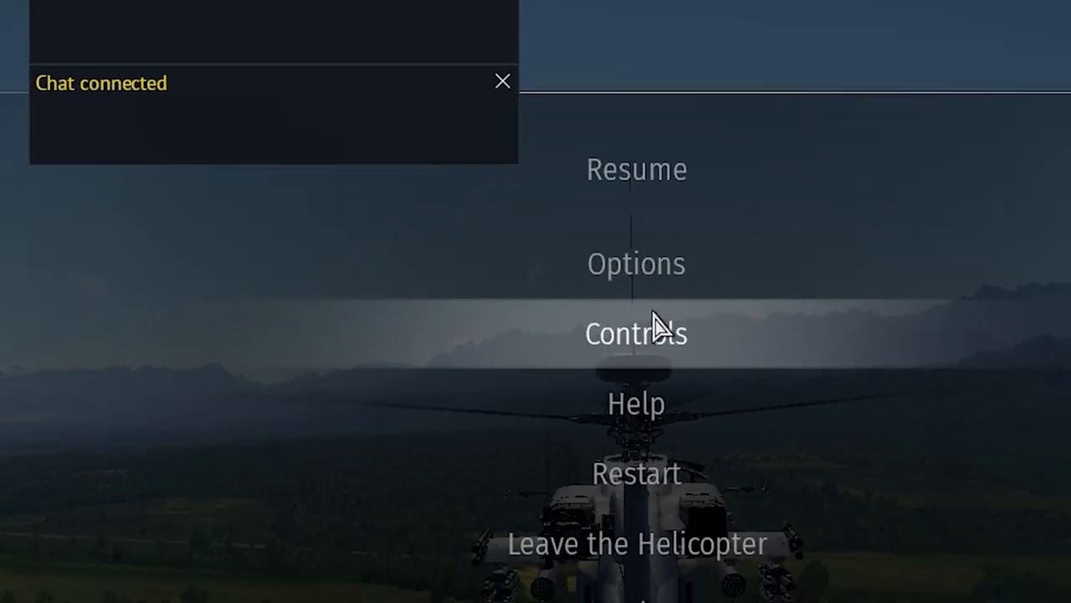
pyautogui.click(636, 169)
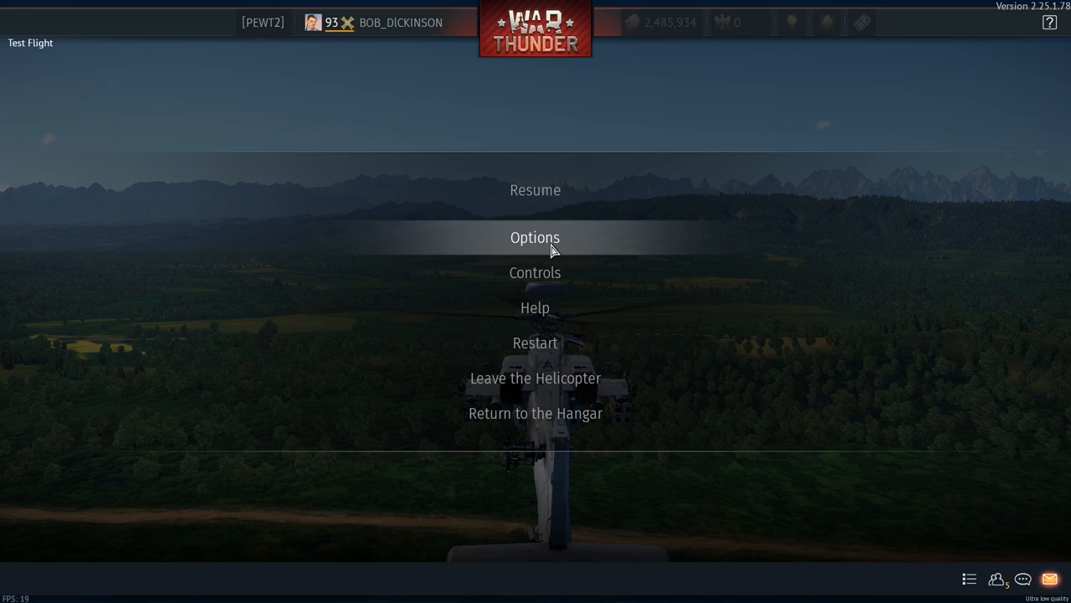
# Return to the session settings on the Air Battle Settings page
pyautogui.click(535, 238)
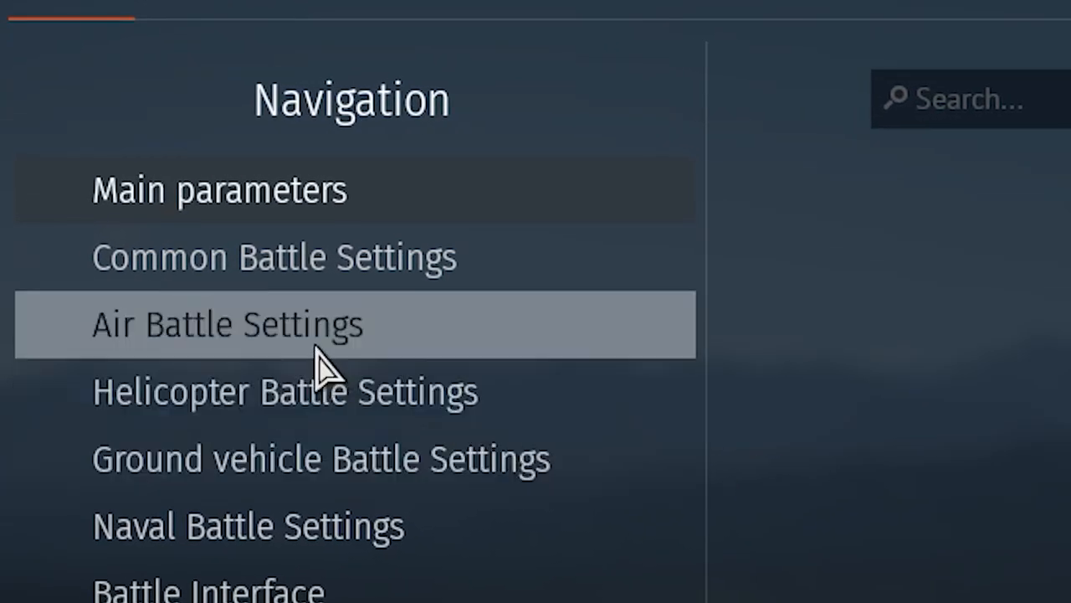
pyautogui.click(228, 325)
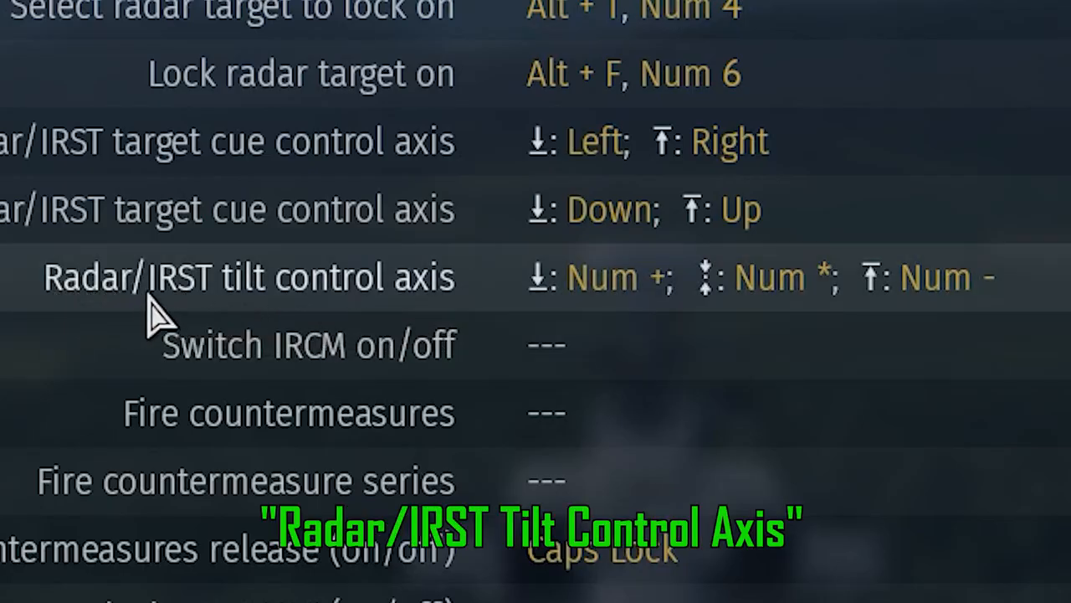
pyautogui.moveTo(603, 314)
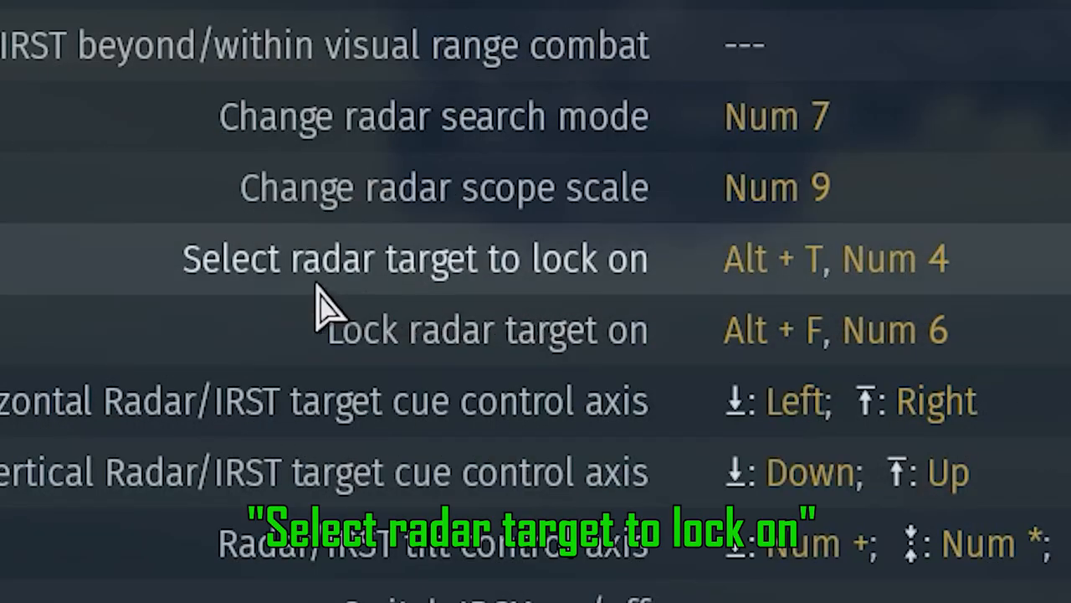
pyautogui.moveTo(901, 305)
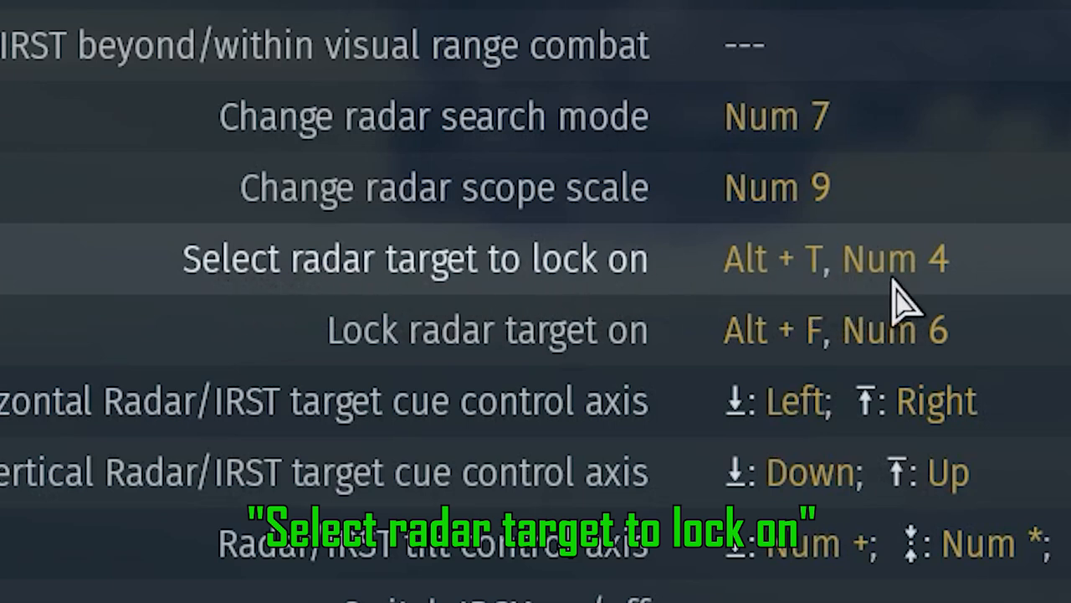
pyautogui.moveTo(478, 310)
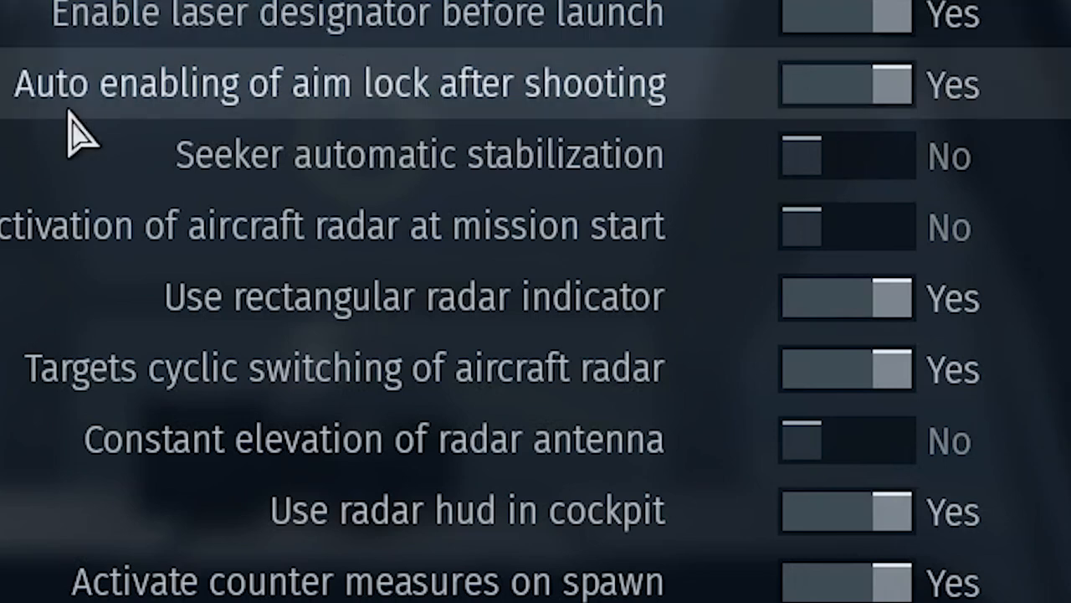
pyautogui.moveTo(622, 393)
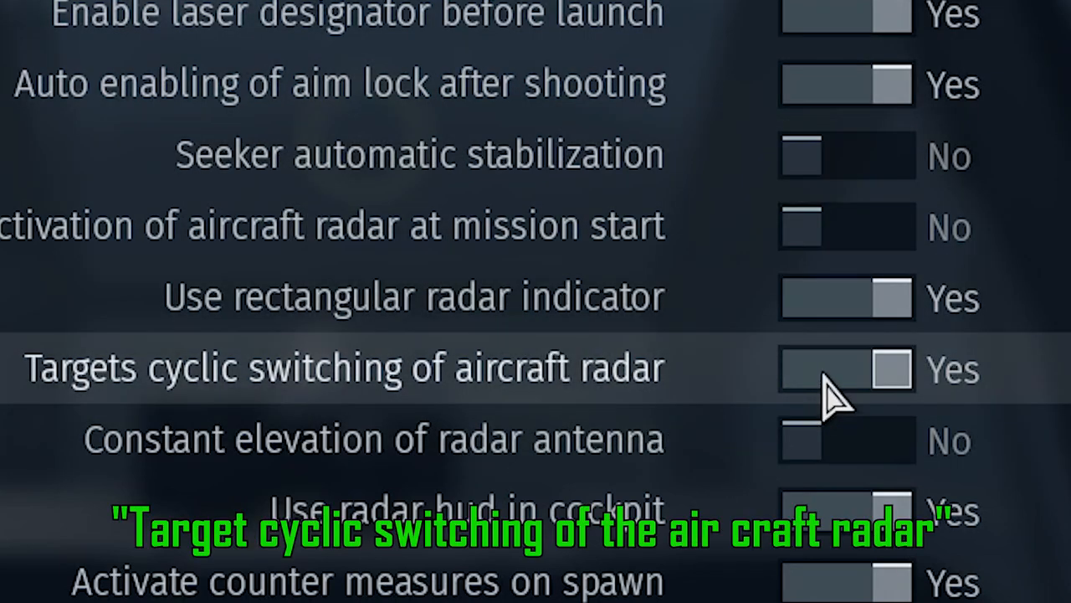
# Set 'Targets cyclic switching' of aircraft radar to No
pyautogui.click(847, 370)
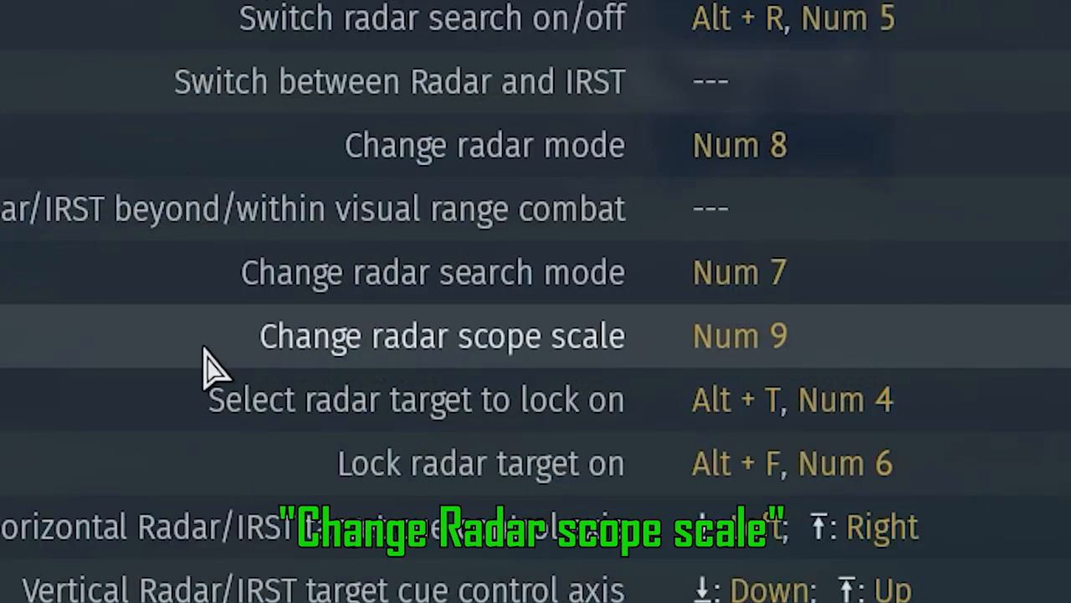
pyautogui.moveTo(343, 365)
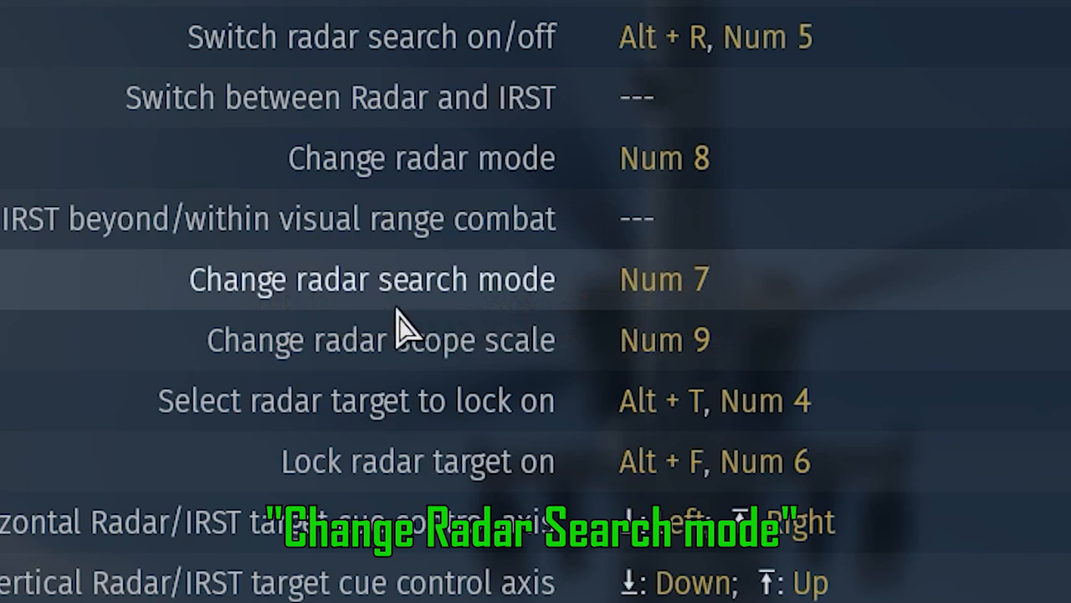
pyautogui.moveTo(756, 325)
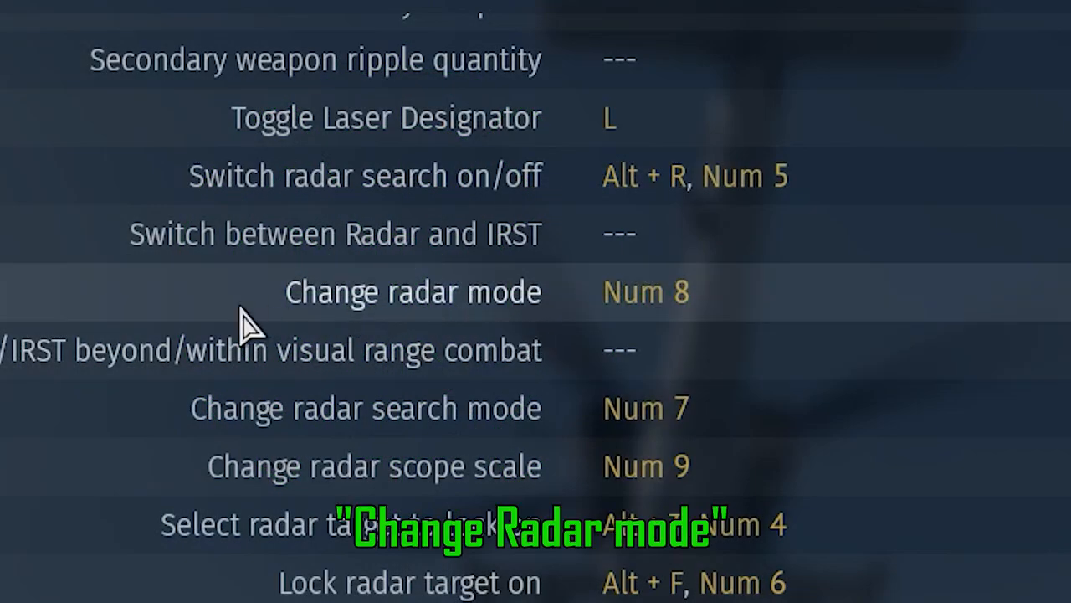
pyautogui.moveTo(314, 334)
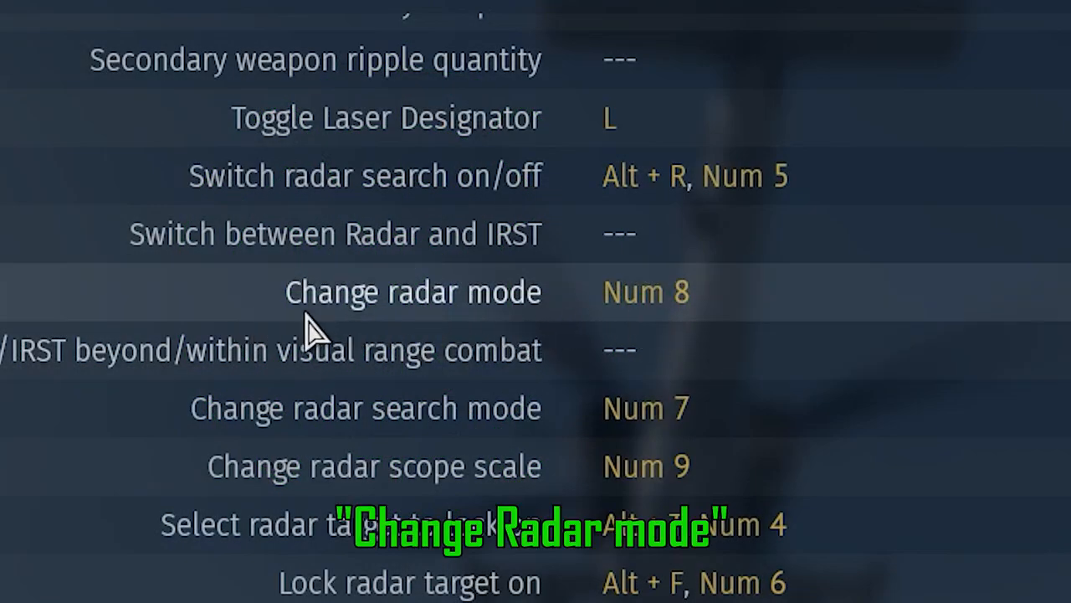
pyautogui.moveTo(377, 334)
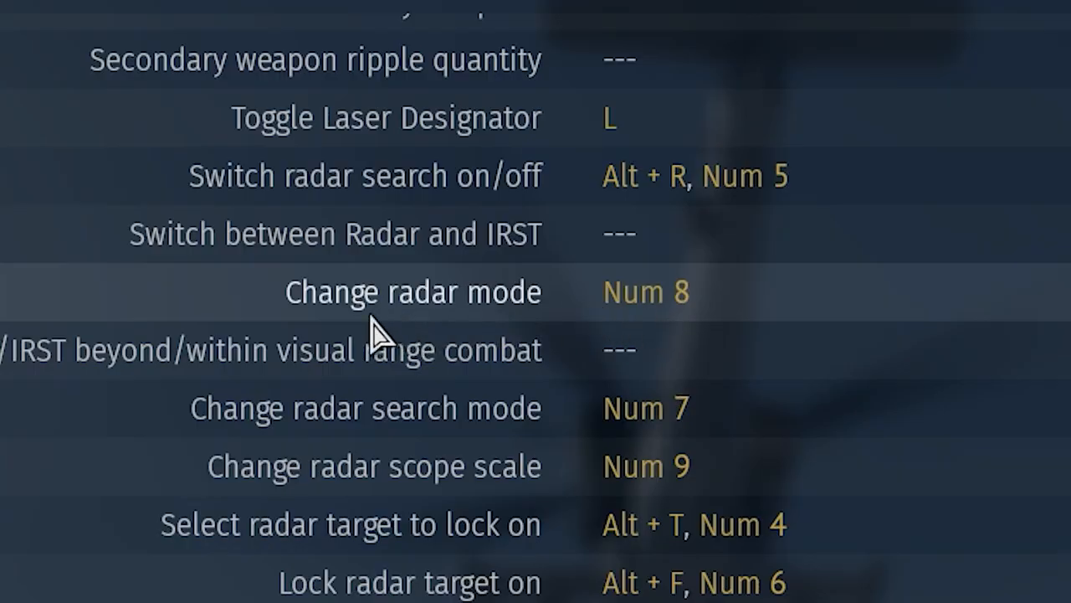
pyautogui.moveTo(402, 335)
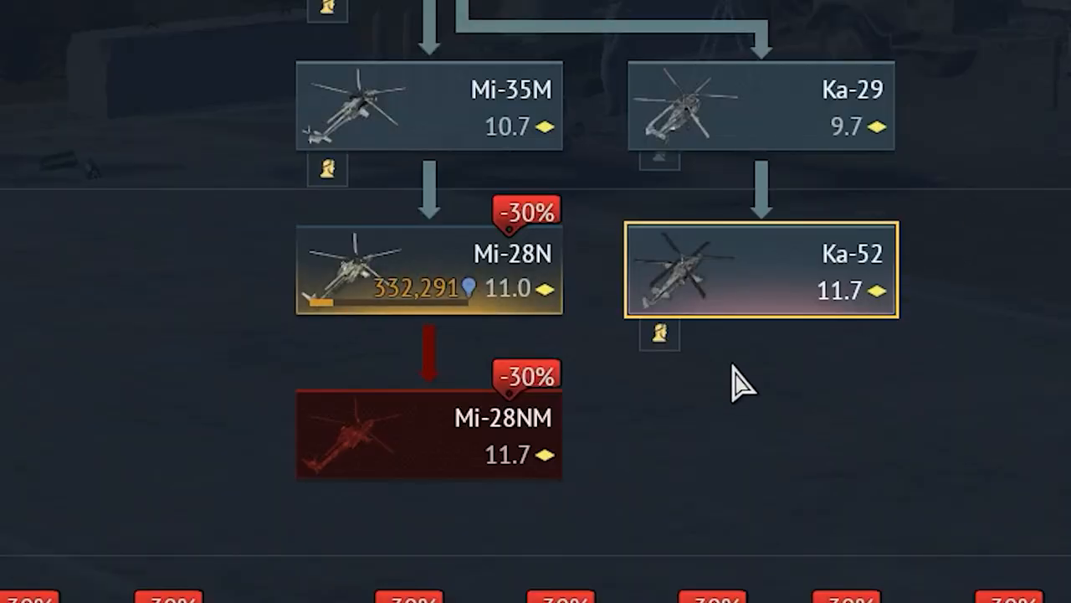
# View the Mi-28NM in the helicopter tree and move to the MTI radar-mode video
pyautogui.click(419, 435)
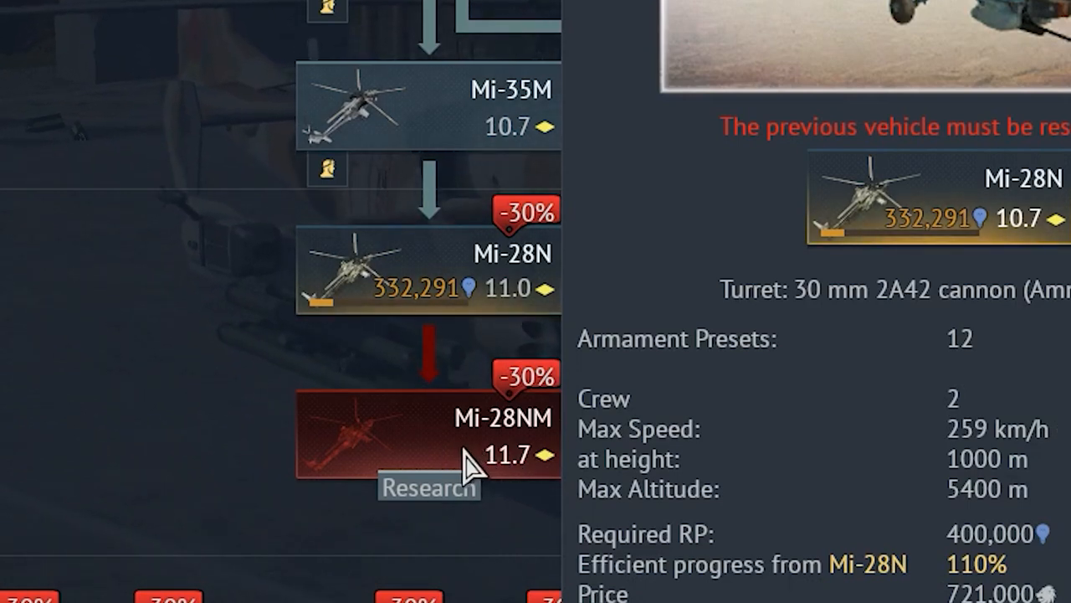
pyautogui.moveTo(626, 416)
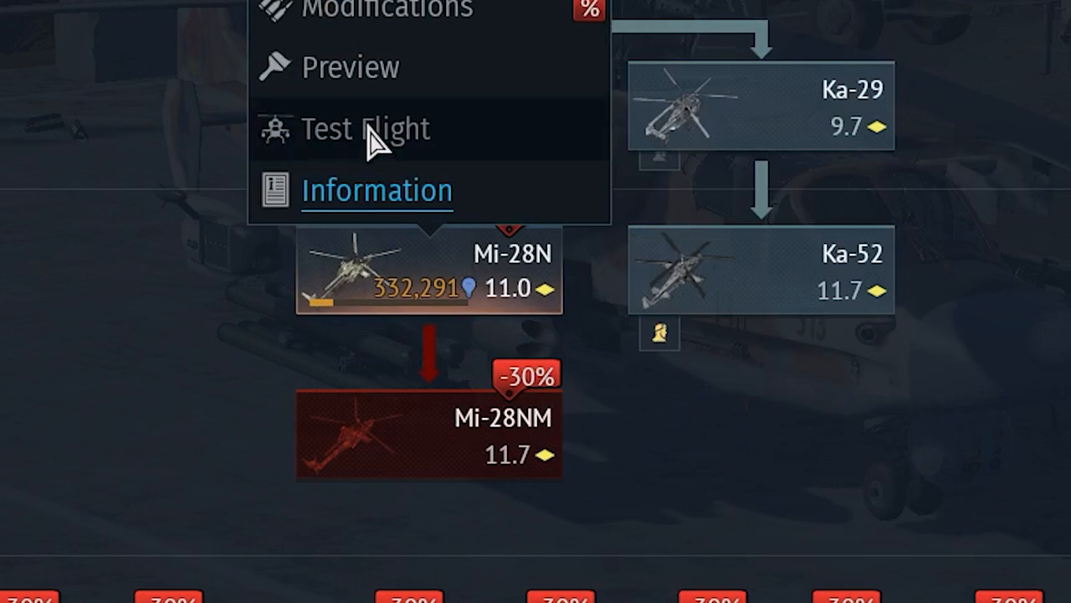
pyautogui.click(362, 127)
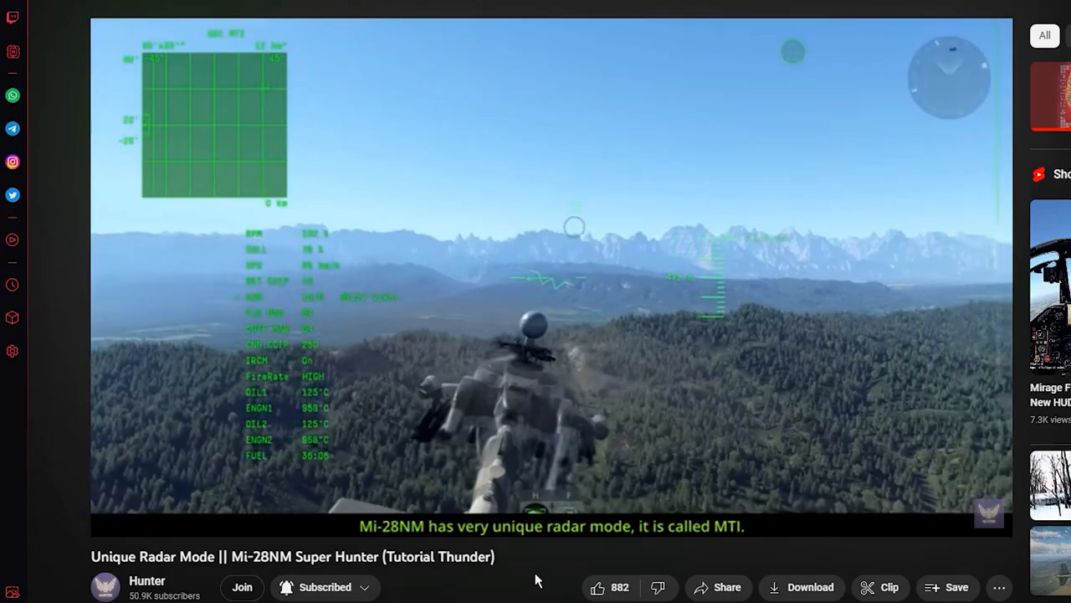
pyautogui.scroll(-3)
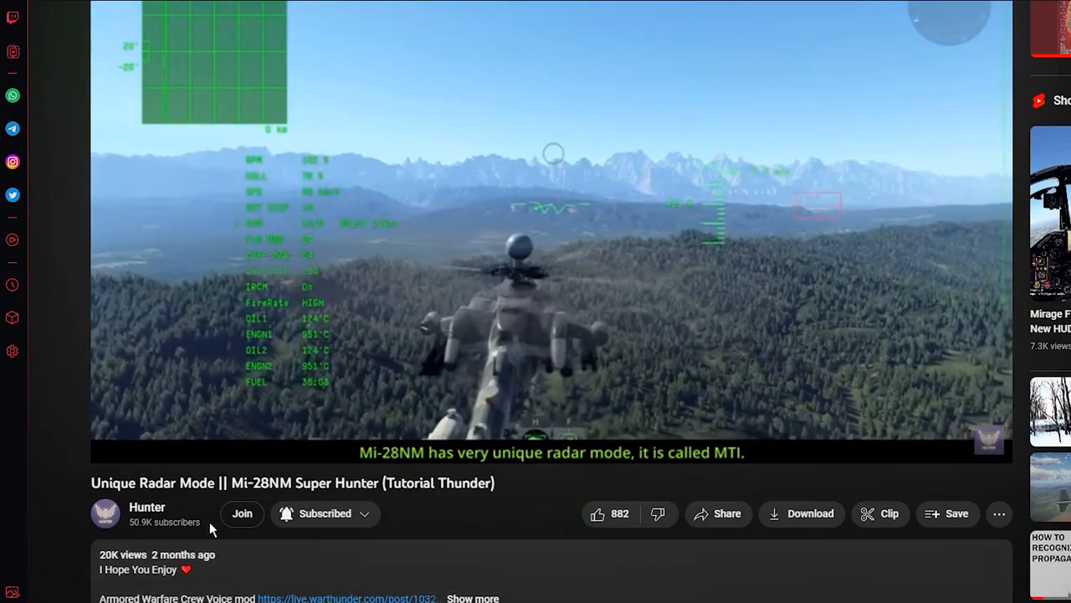